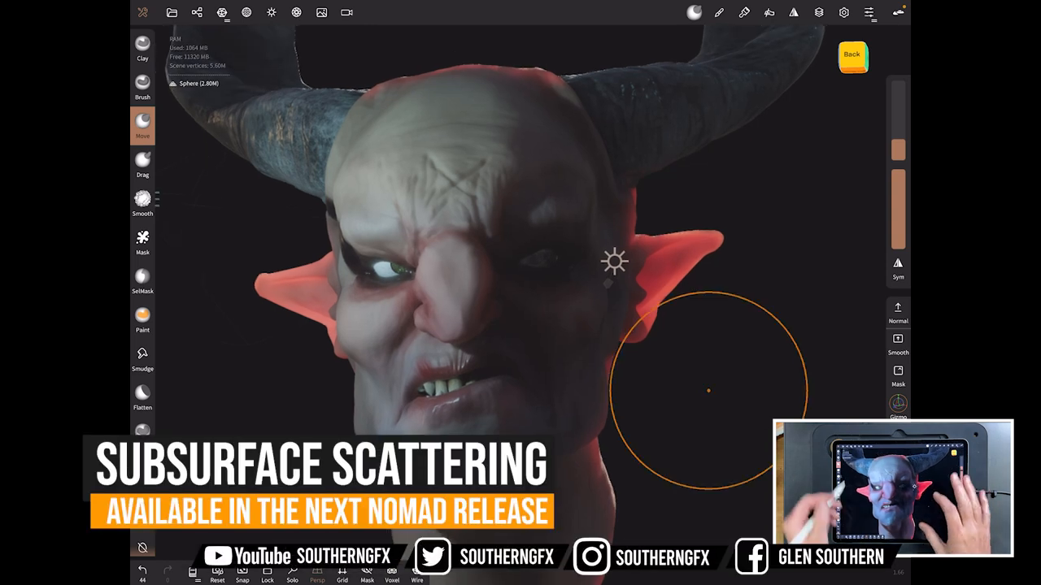
Create a new scene from the Project menu, confirming with Yes to get a default sphere
click(246, 13)
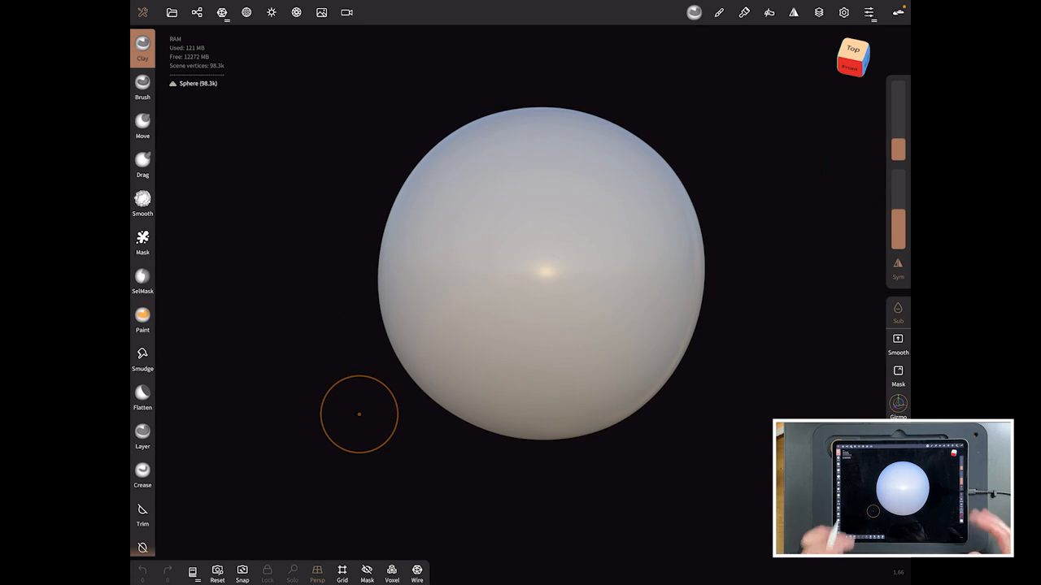
mouse_move(375, 318)
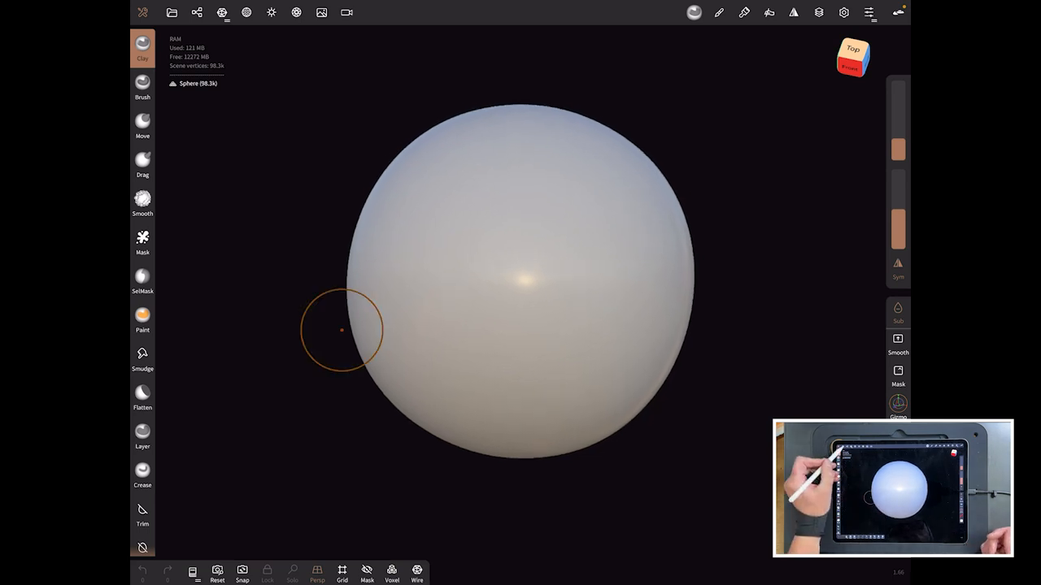
click(173, 13)
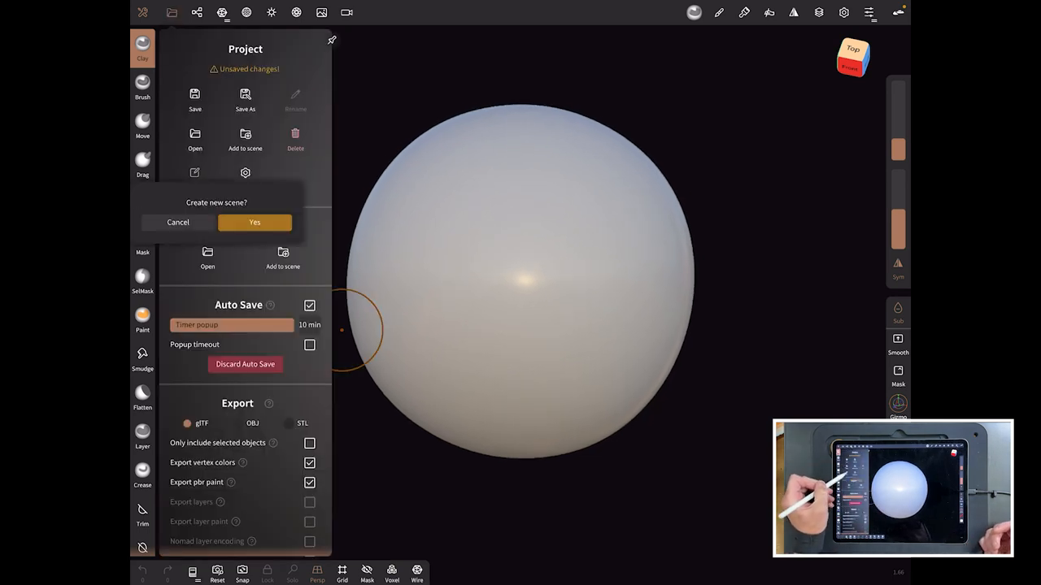
click(254, 221)
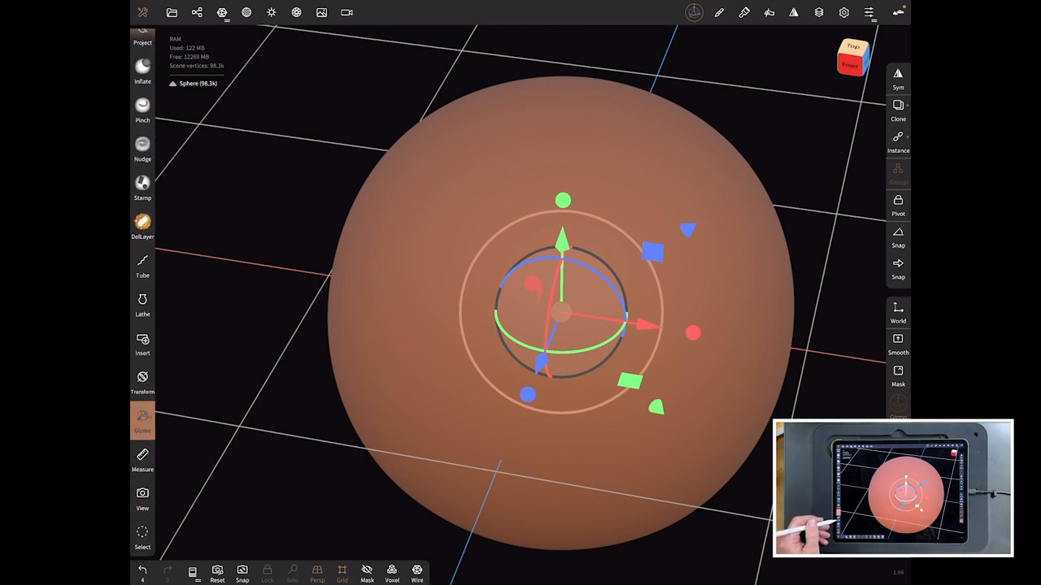
Select the Measure tool to check distances across the skin-coloured sphere
click(143, 458)
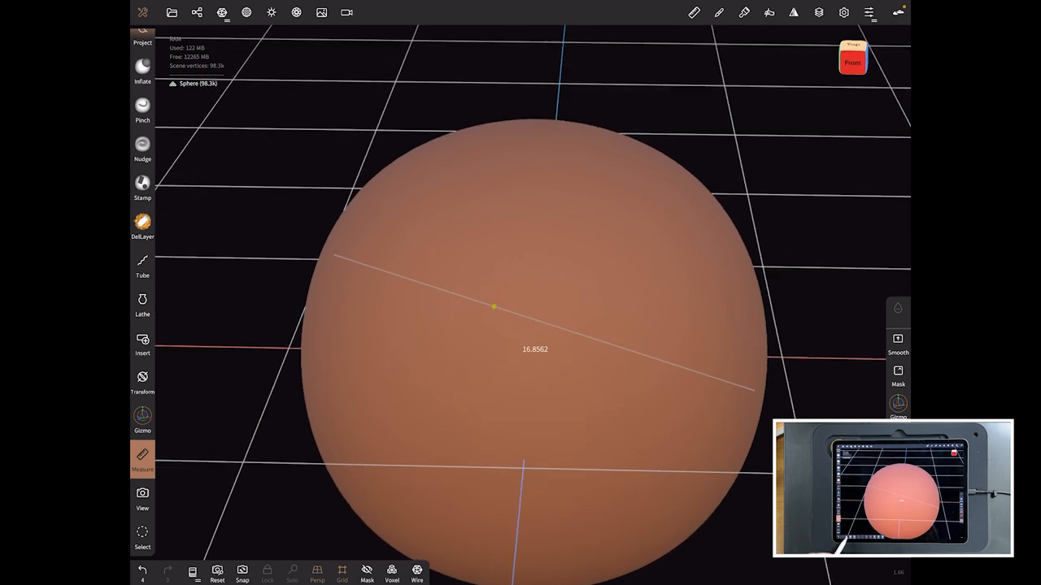
Draw a measurement line across the sphere, reading about 16.86 units
click(852, 57)
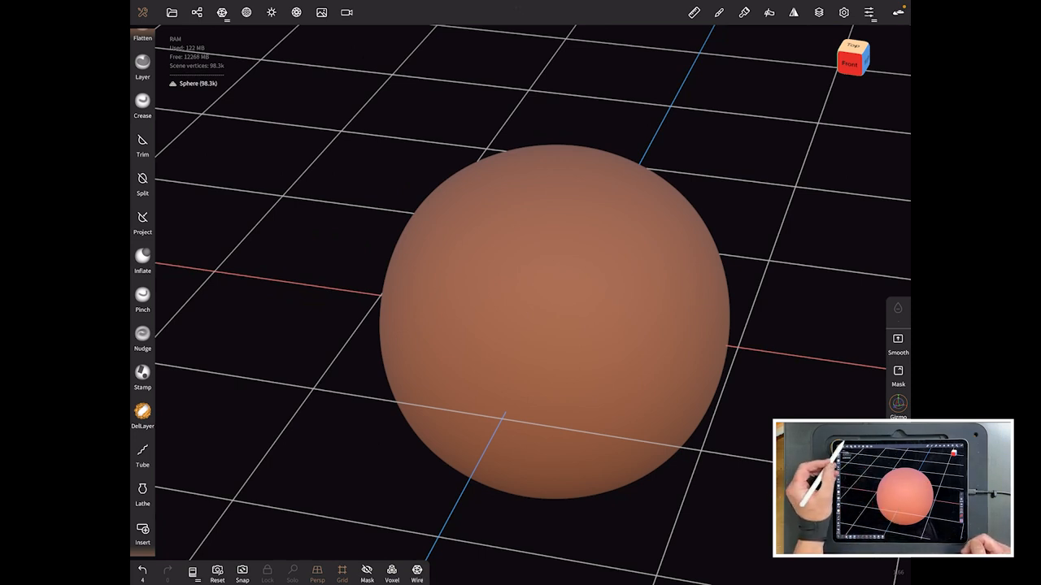
Shrink the duplicated sphere with the Transform gizmo and clone it for the other ear
click(195, 13)
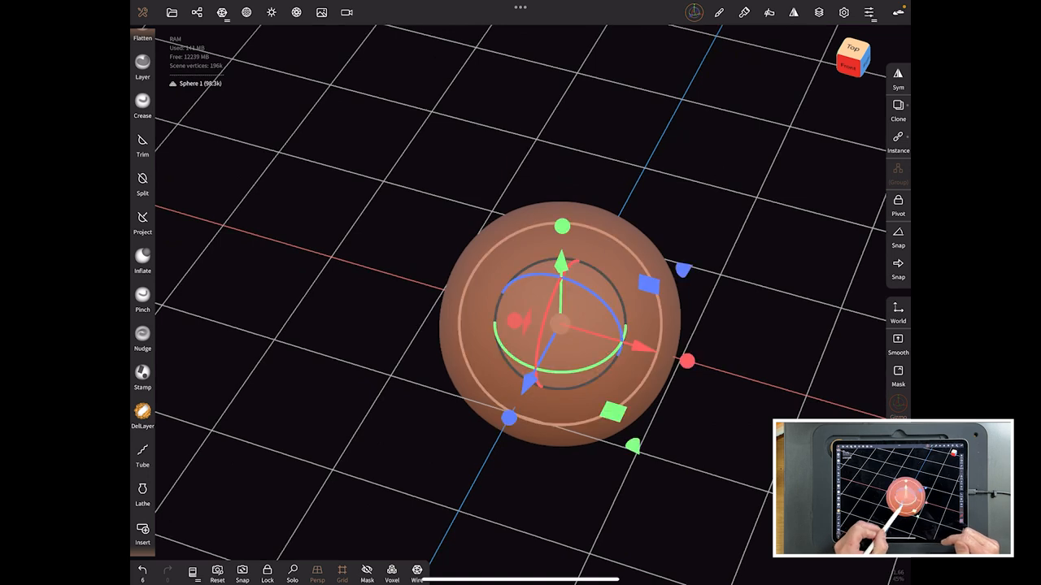
drag(561, 326, 410, 293)
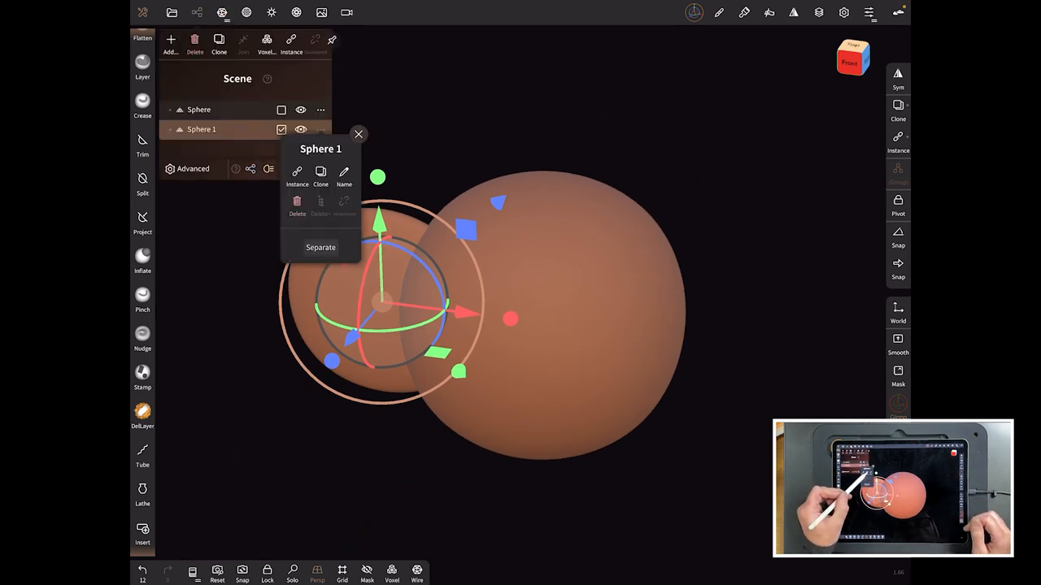
click(320, 247)
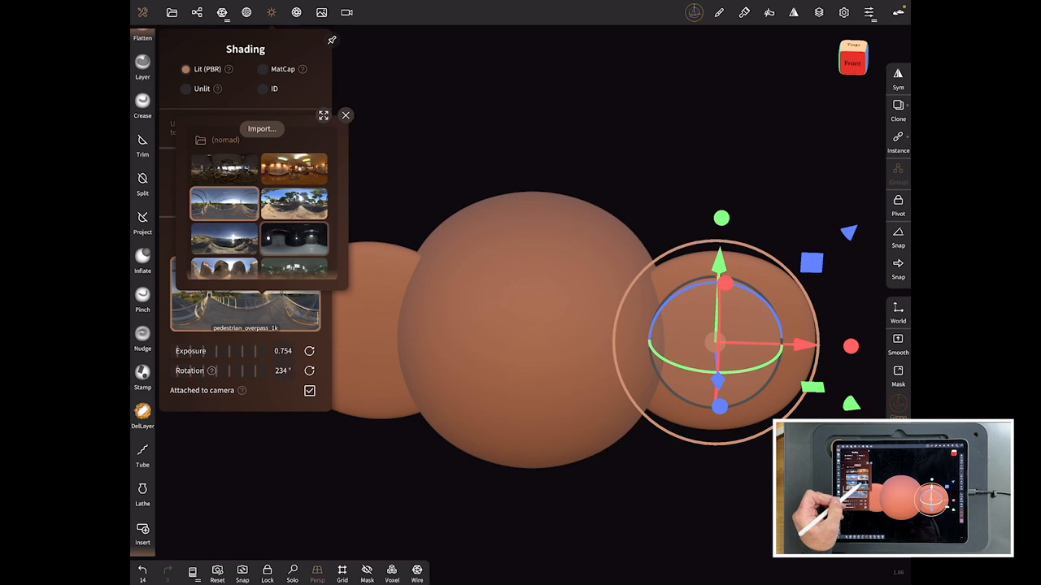
Use the studio_small environment HDRI and add a light to the scene
click(293, 237)
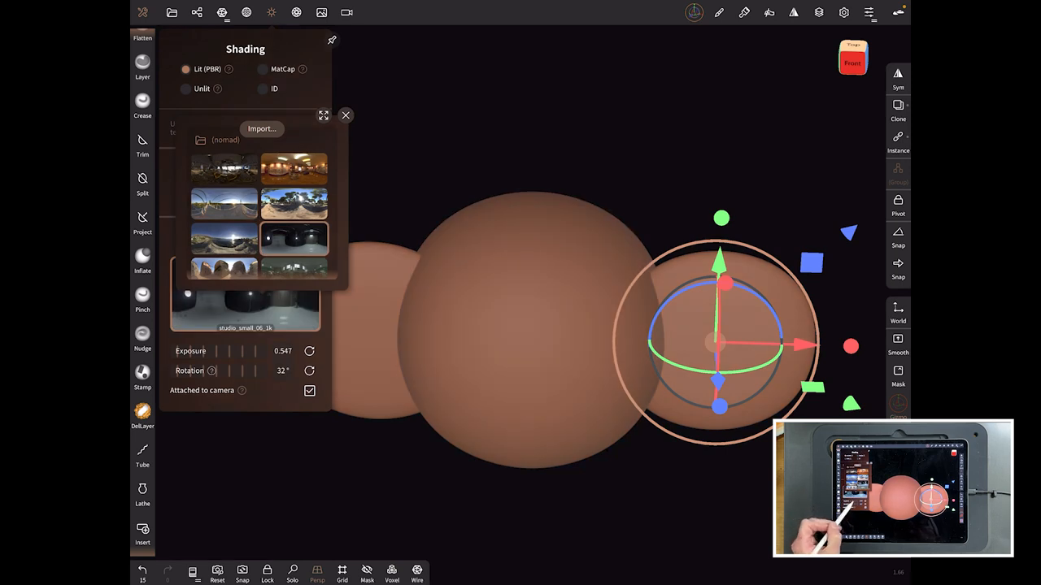
click(345, 114)
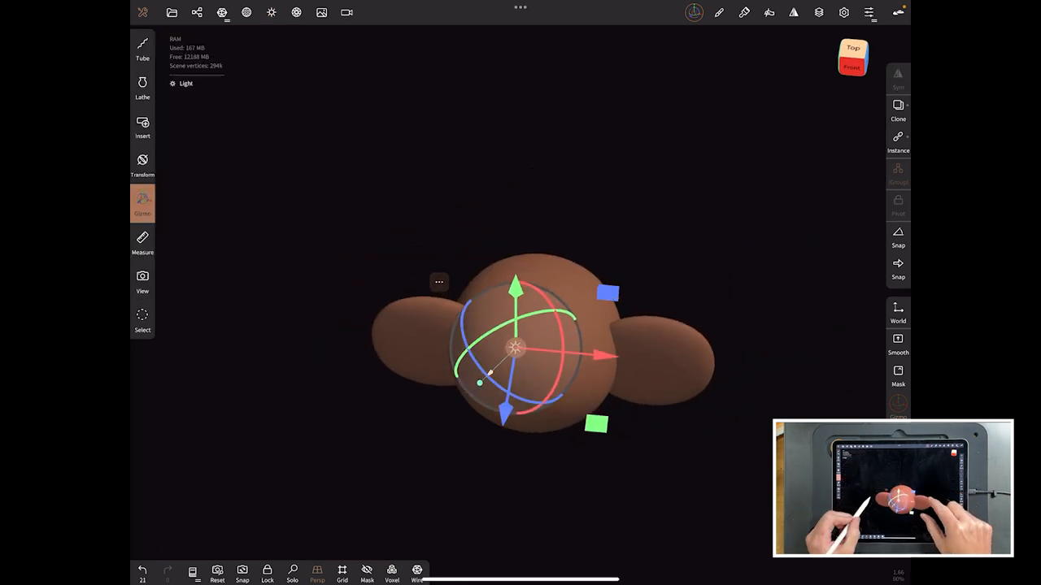
Raise the light above the spheres and switch it to a spotlight
drag(521, 341, 407, 306)
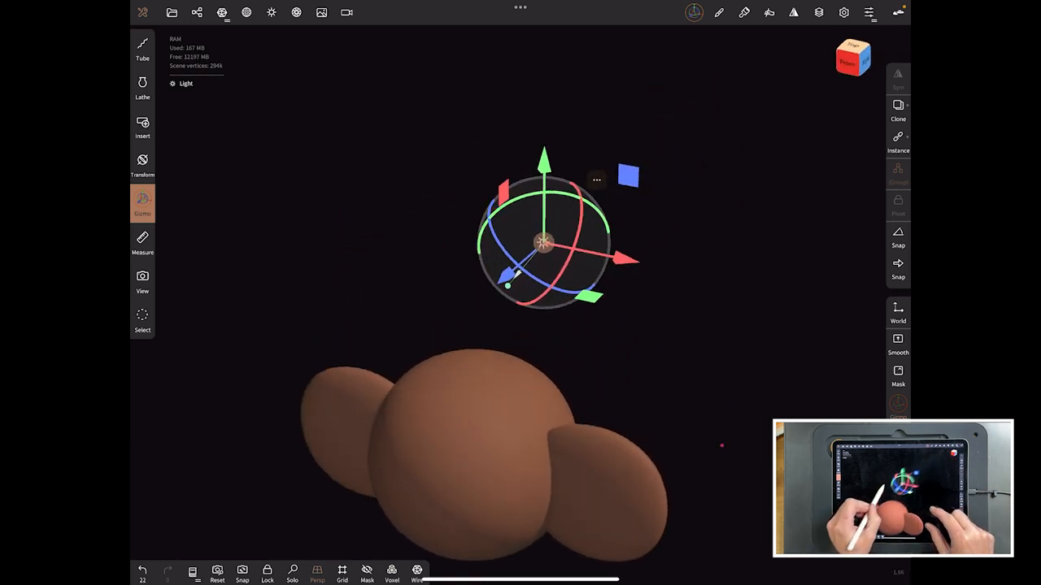
click(270, 13)
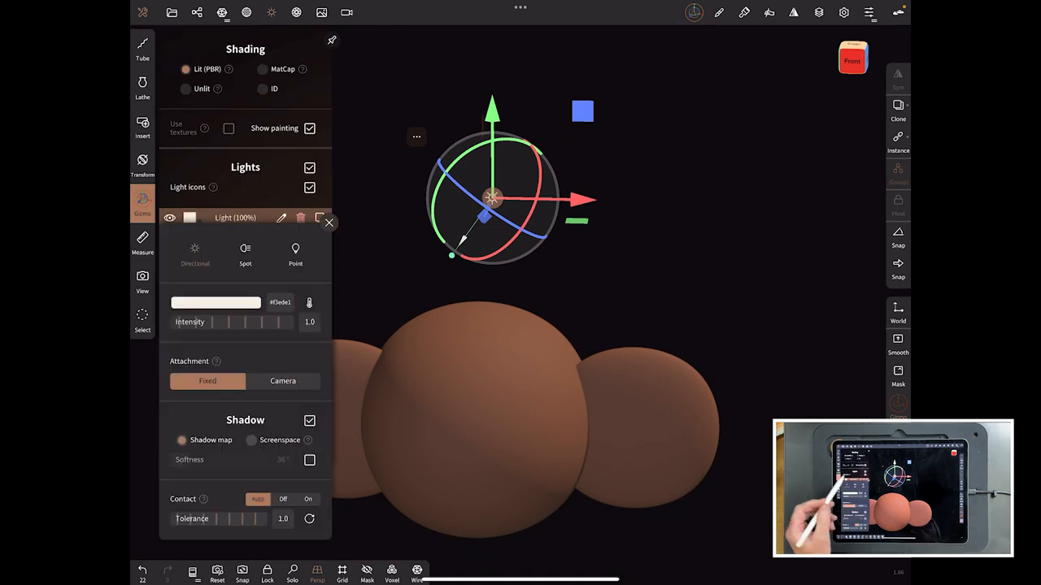
click(244, 252)
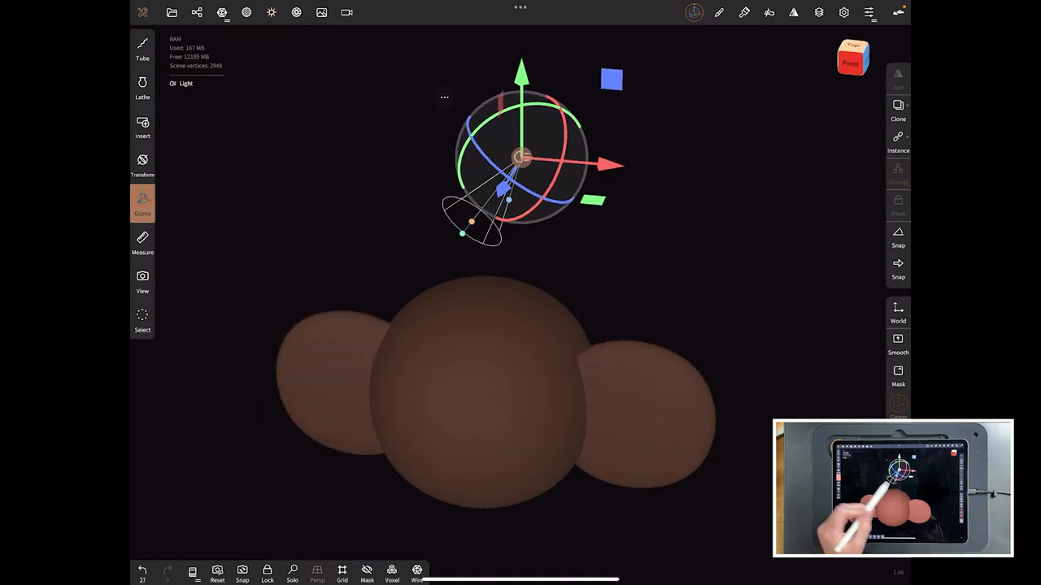
click(270, 13)
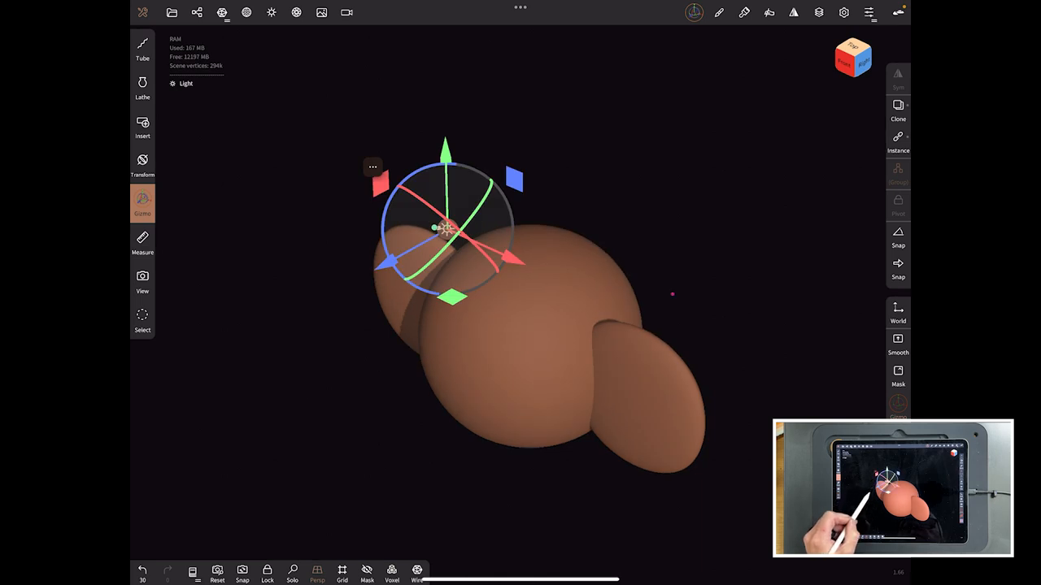
Reposition the spotlight behind and above the head, checking placement from another angle
drag(446, 228, 689, 90)
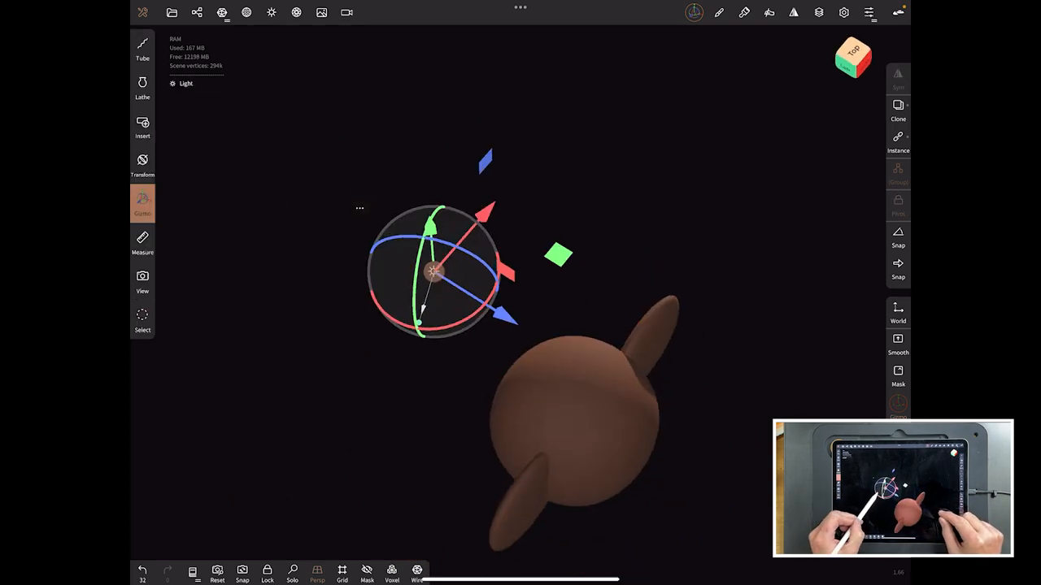
drag(432, 270, 523, 236)
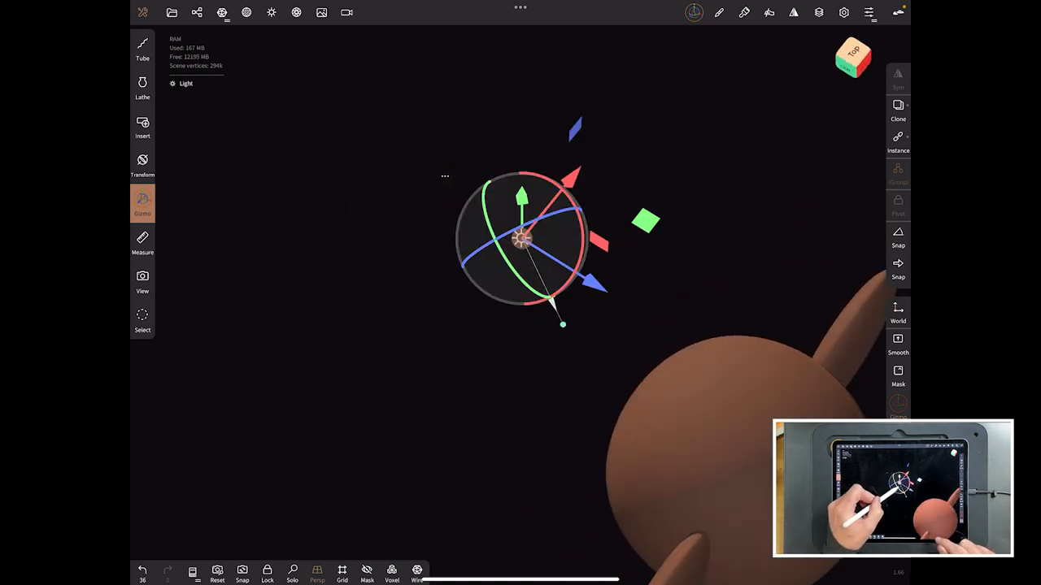
drag(562, 324, 481, 153)
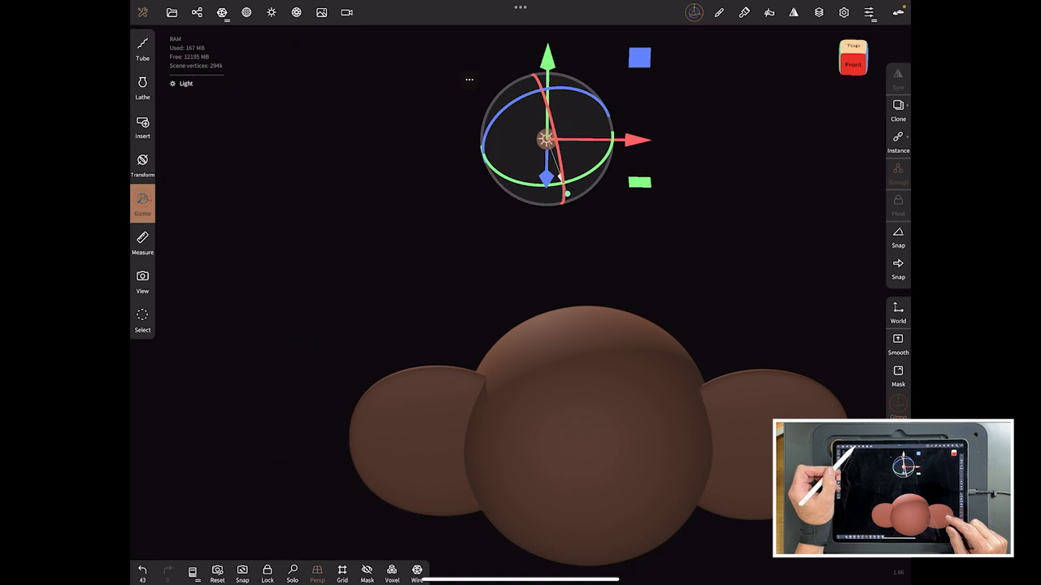
Set the light's intensity to 19.5 and give it a warm pinkish-red colour
click(185, 83)
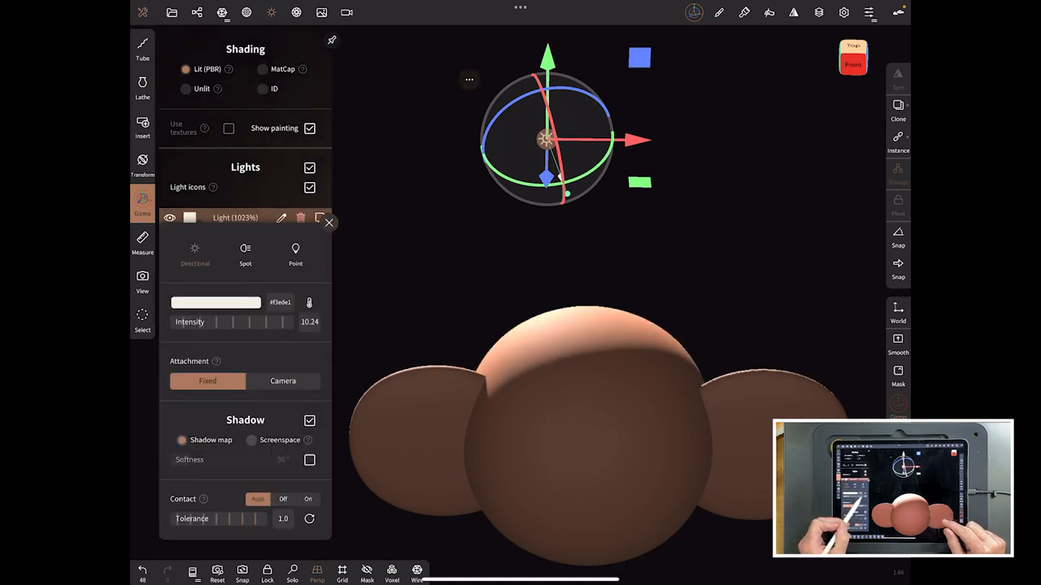
drag(195, 322, 269, 322)
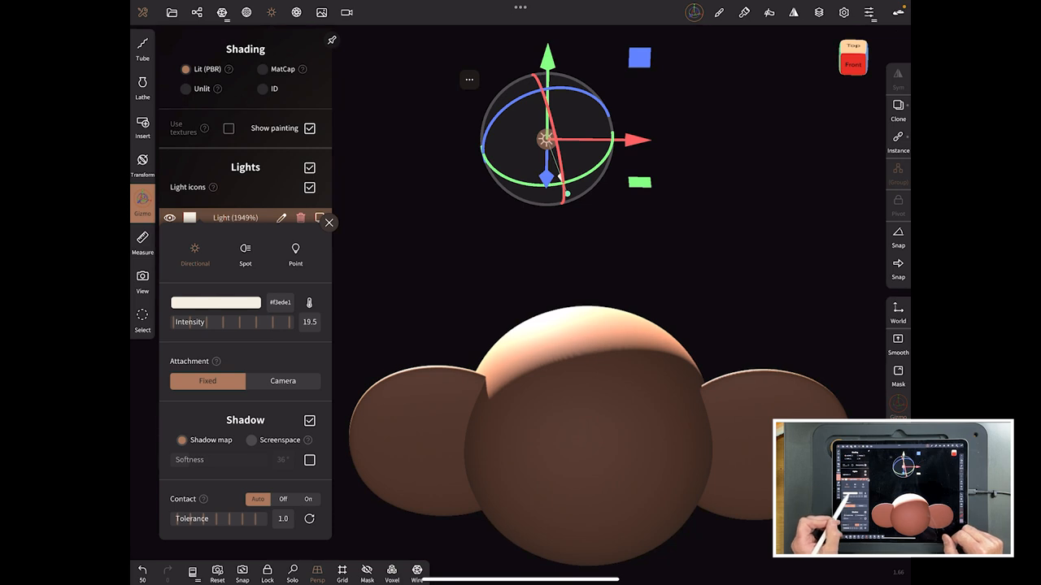
click(215, 302)
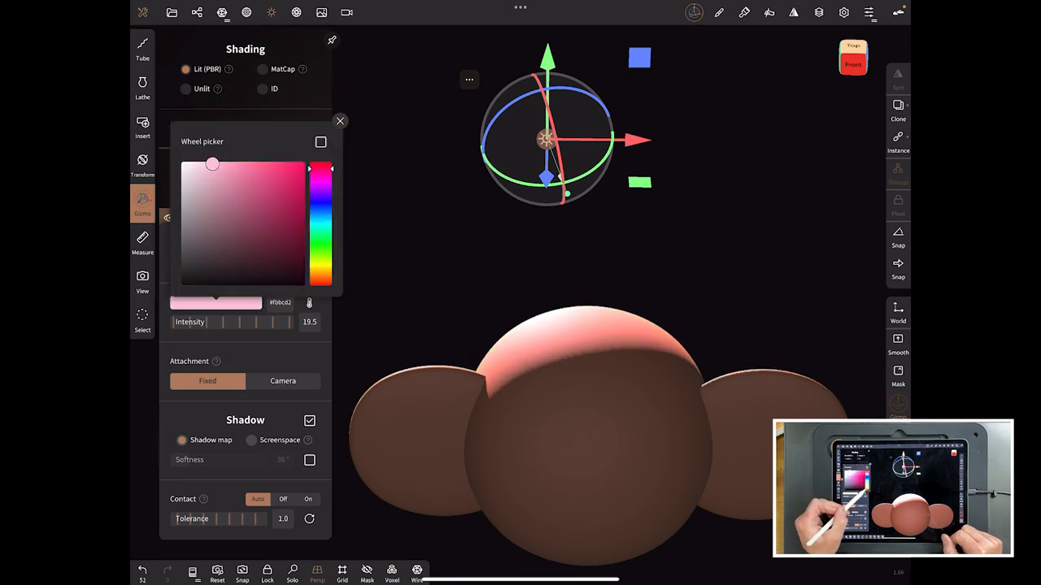
drag(212, 163, 219, 171)
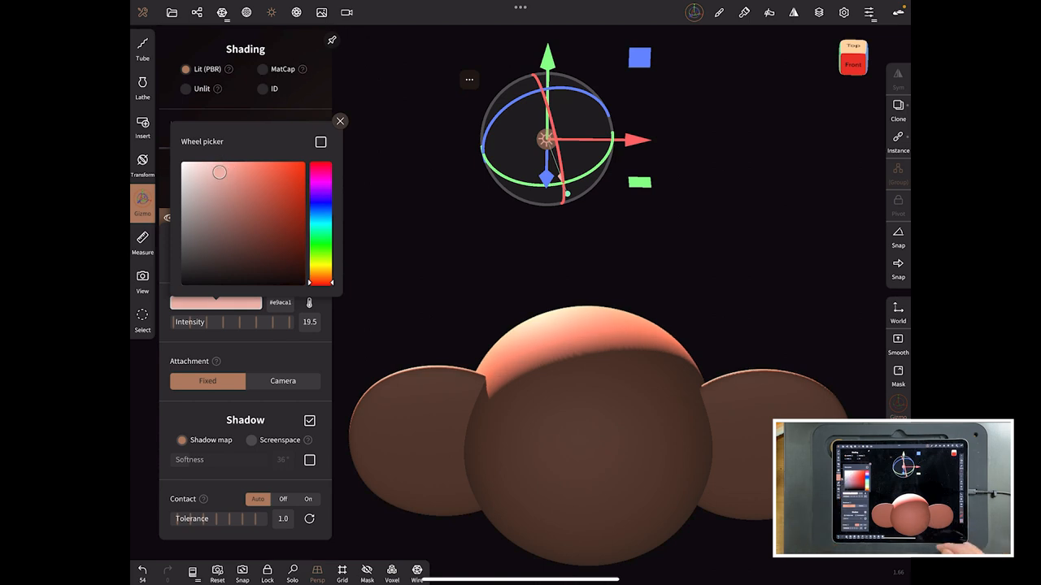
click(340, 120)
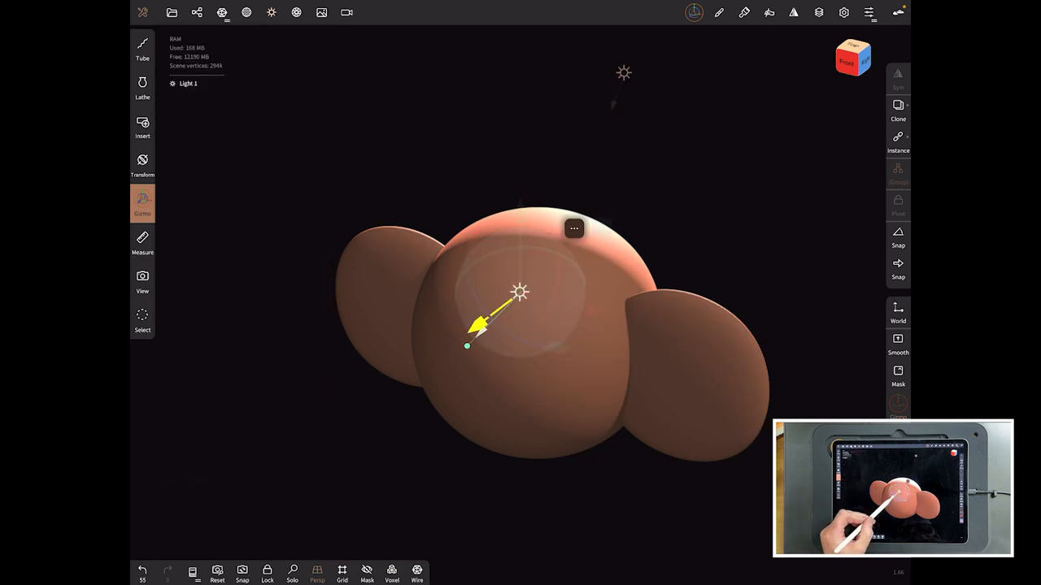
Adjust Light 1's settings and move it beside the head so it casts a red glow
click(270, 13)
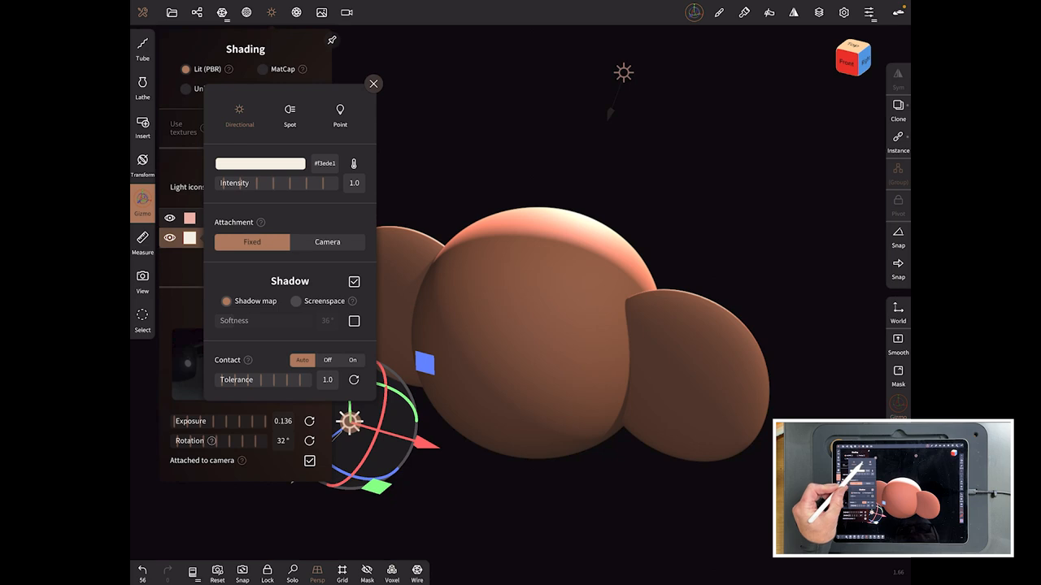
click(374, 83)
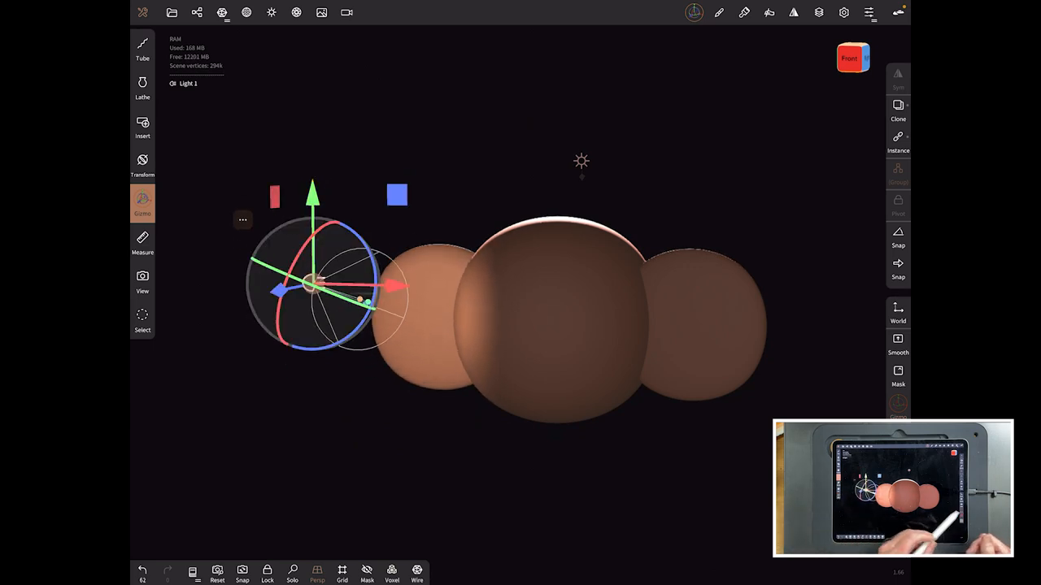
click(296, 13)
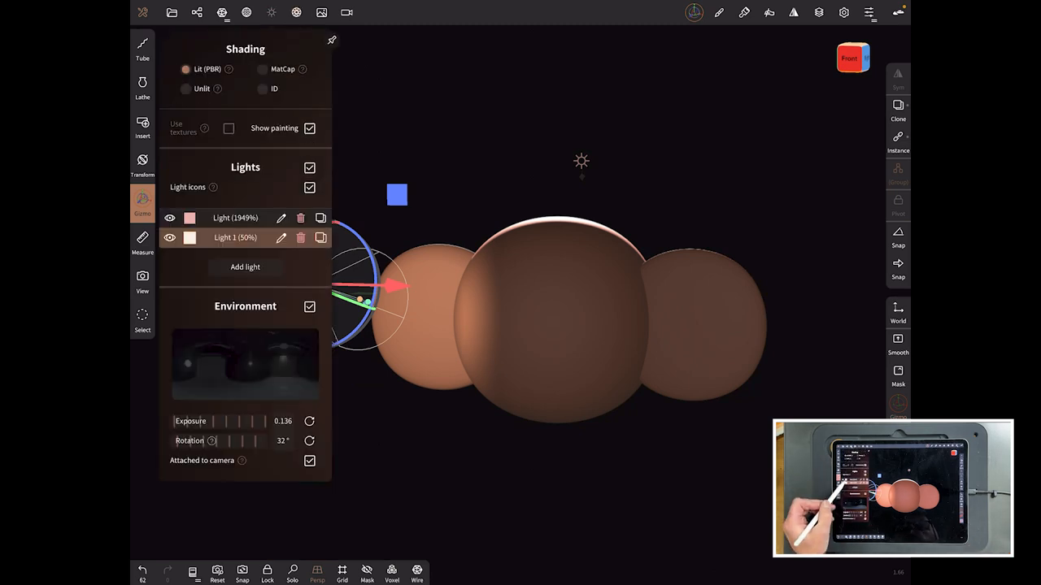
click(188, 218)
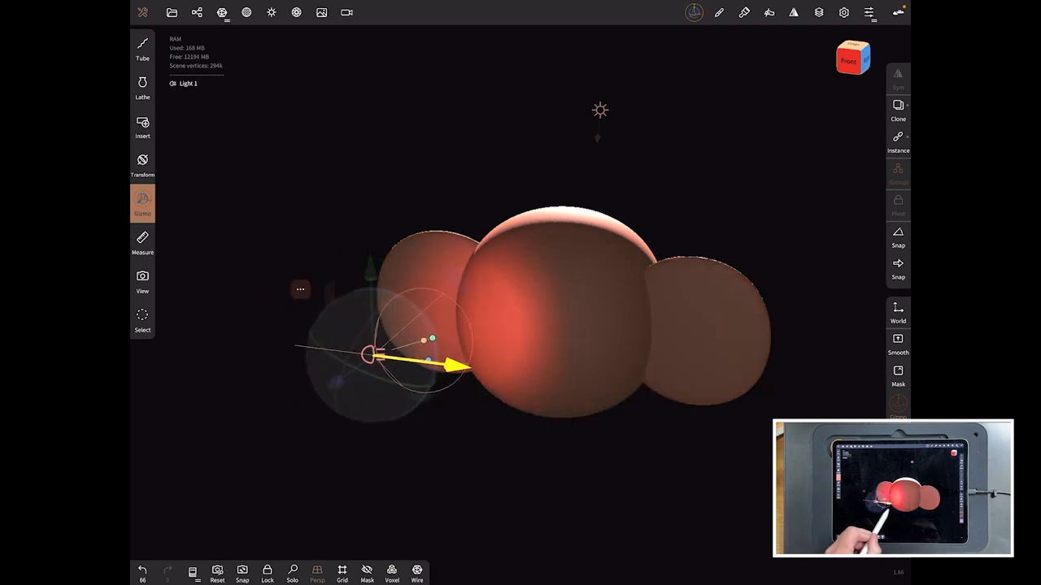
drag(371, 355, 439, 365)
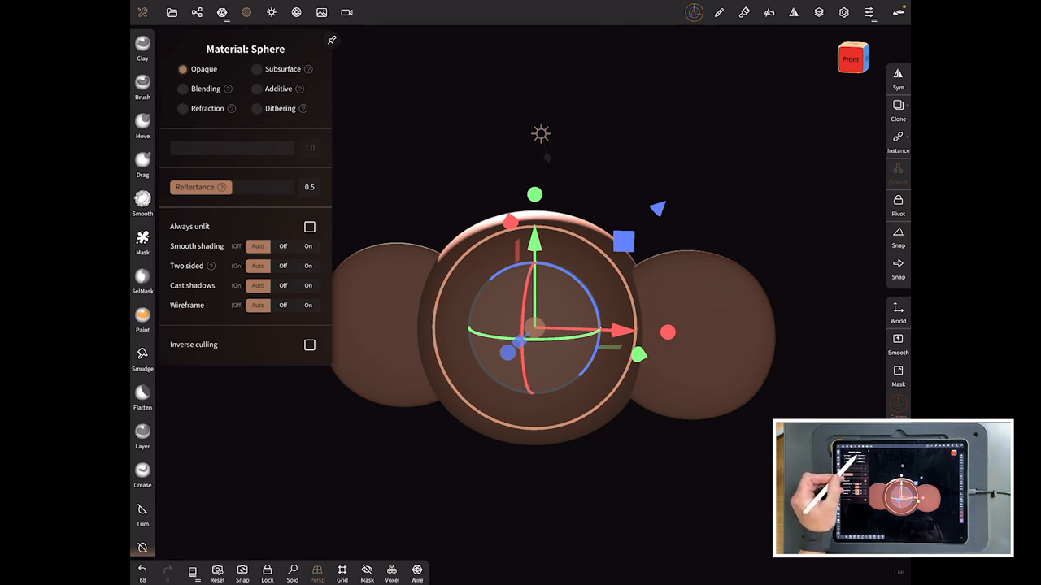
Set the left ear sphere's material to Subsurface and review the lights and scene objects
click(257, 68)
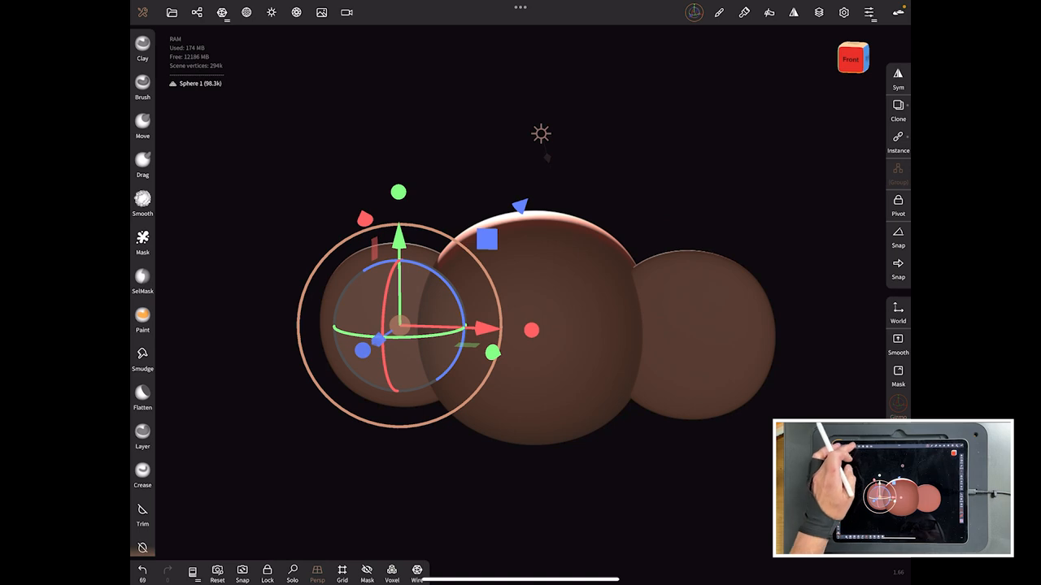
click(272, 13)
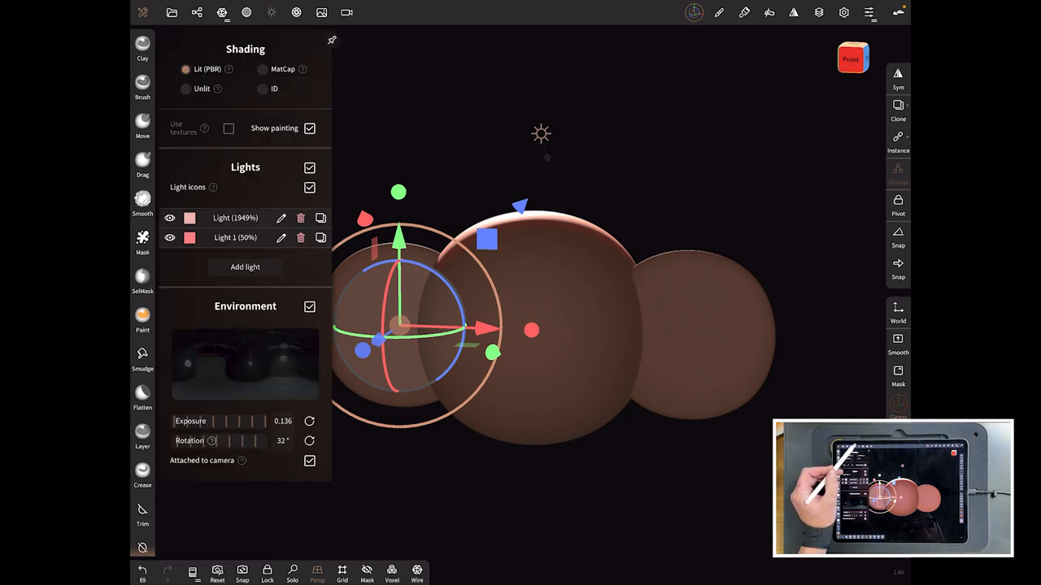
click(245, 13)
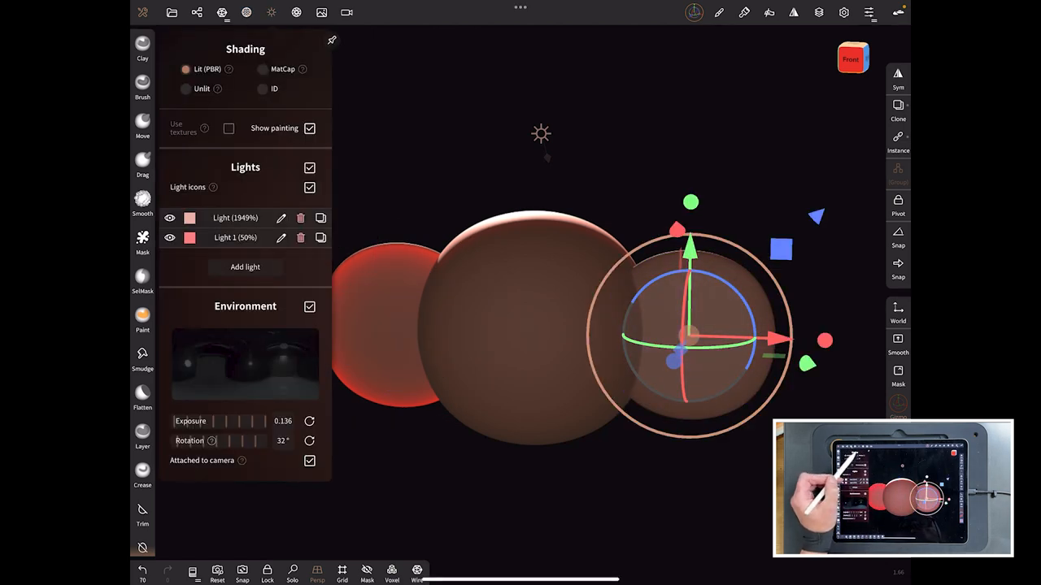
click(221, 13)
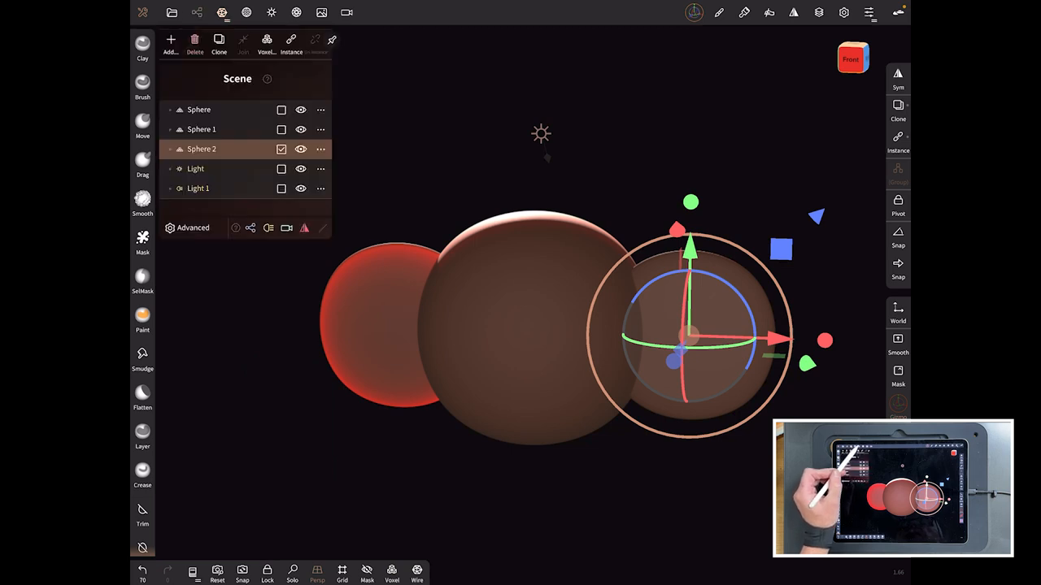
Select Sphere 2 in the Scene list and make its material Subsurface as well
click(222, 13)
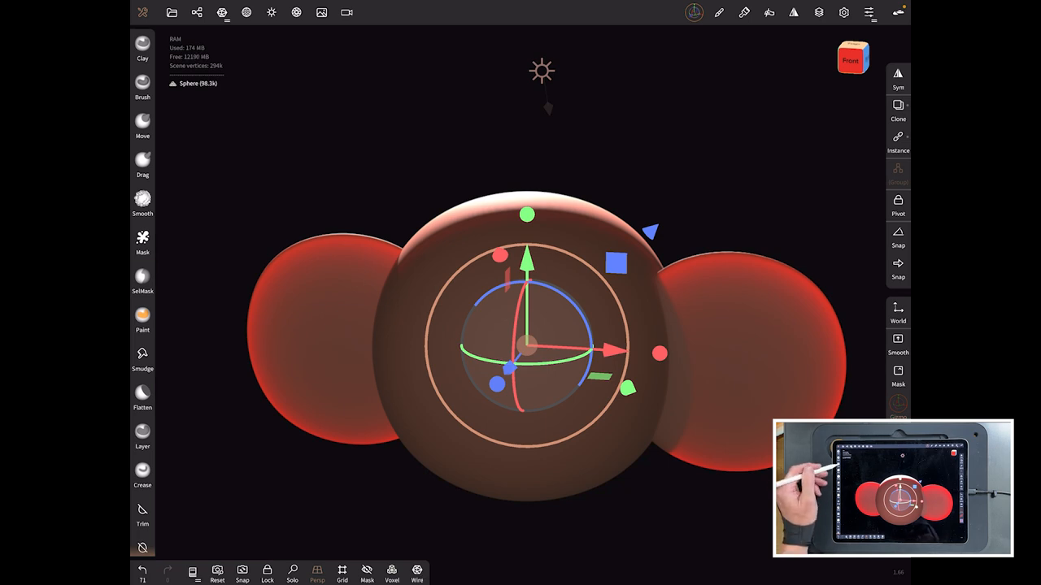
click(143, 125)
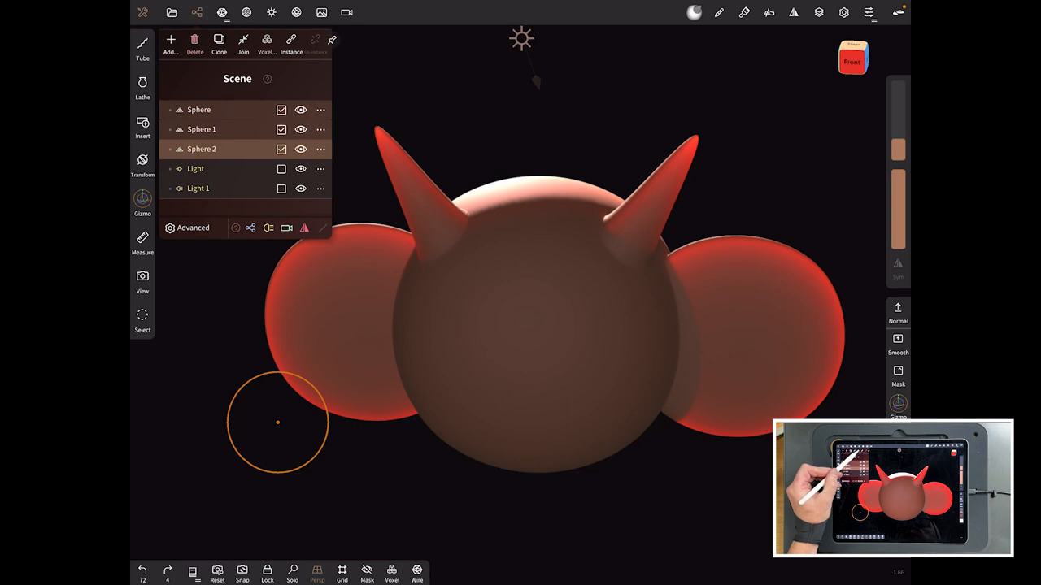
Close the Scene panel so the horned head with its glowing ears fills the view
click(267, 39)
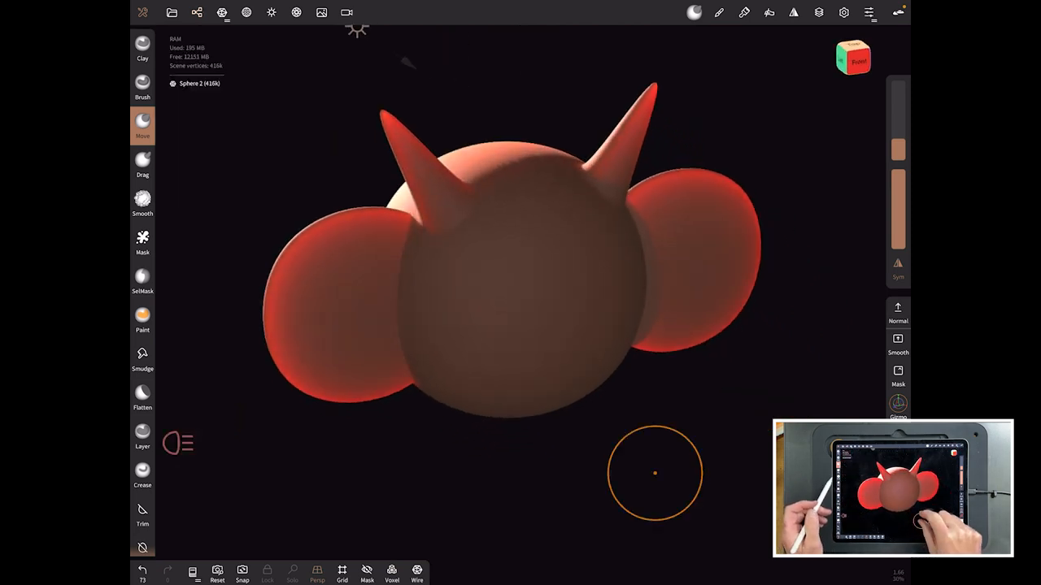
drag(654, 473, 235, 235)
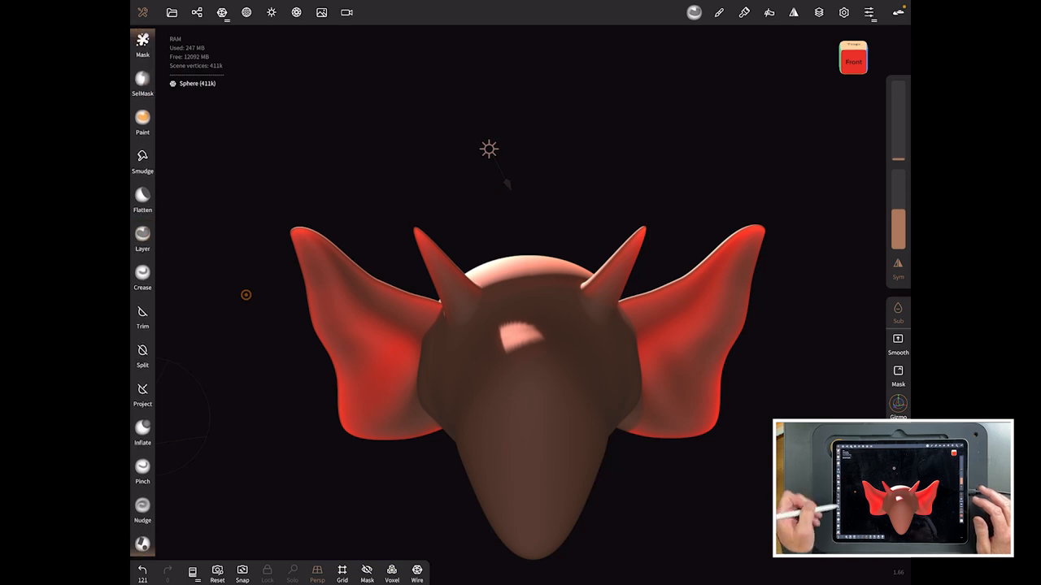
Switch brushes from the left toolbar while hollowing the pointed ear cavities
click(143, 429)
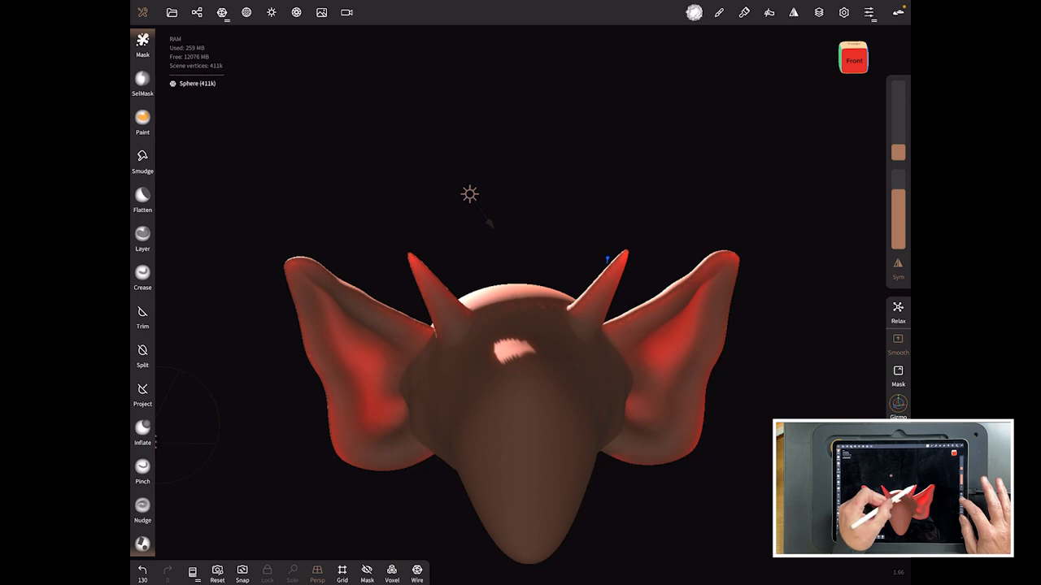
click(143, 430)
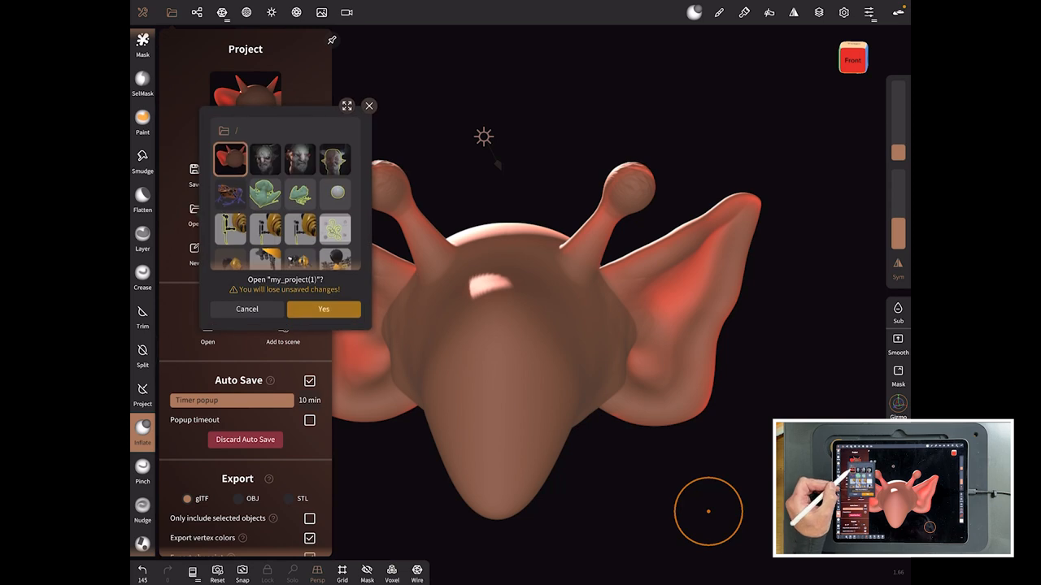
Confirm opening the finished demon head project, discarding unsaved changes
click(322, 309)
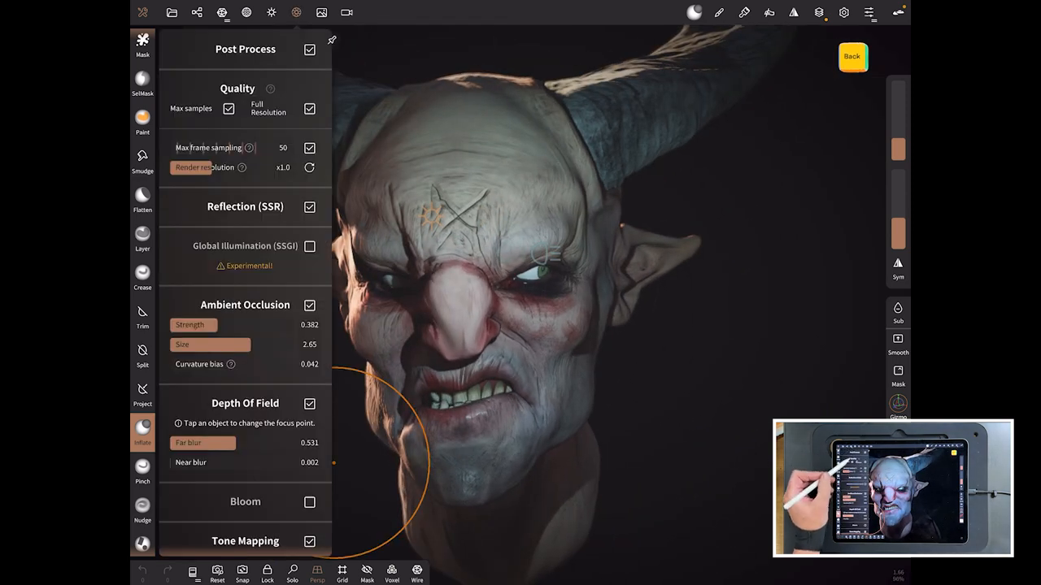
scroll(down, 3)
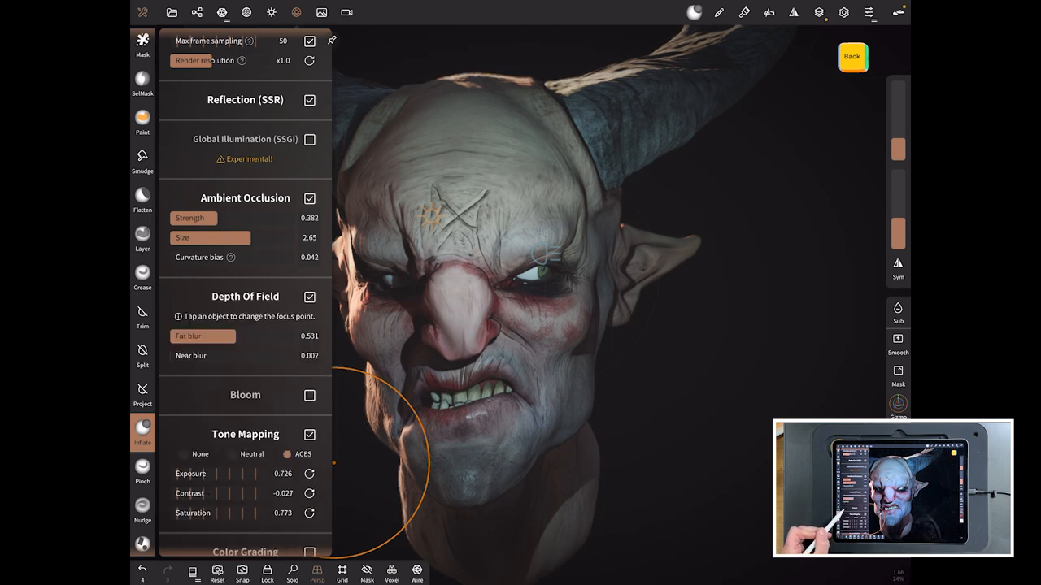
scroll(down, 3)
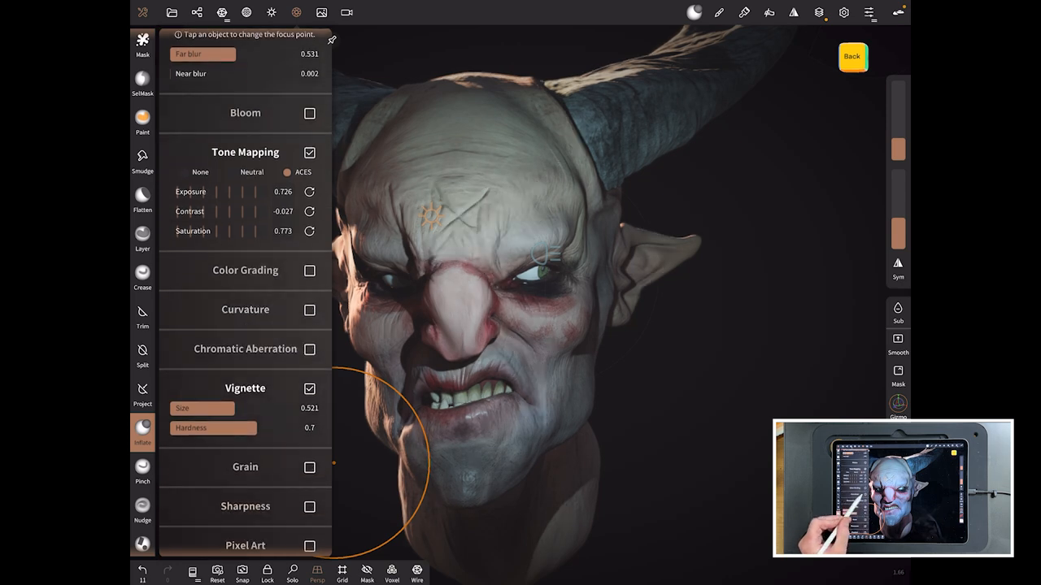
scroll(down, 3)
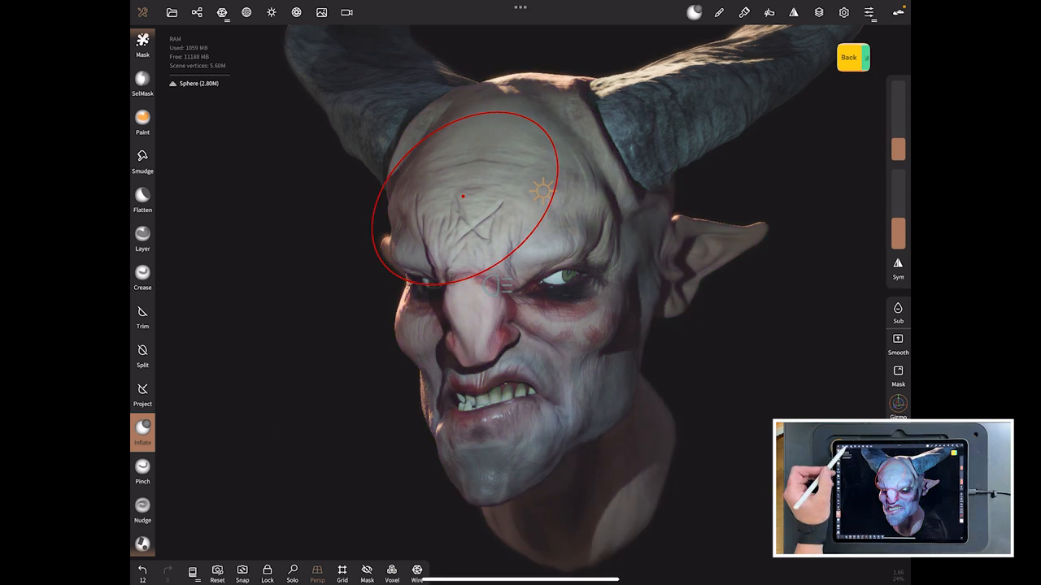
click(270, 13)
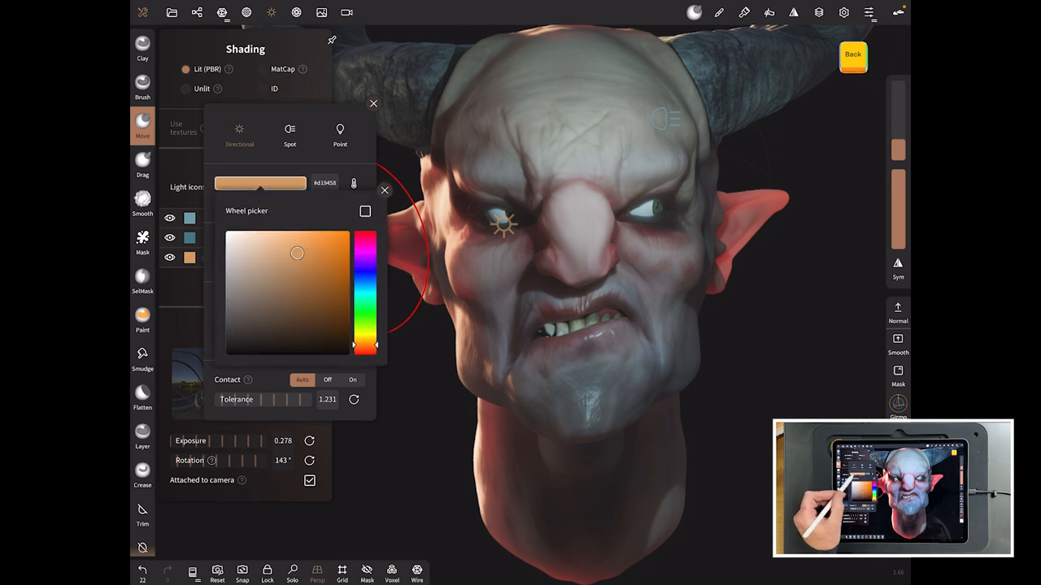
Change the light colour from orange to green and dismiss the shading settings
drag(296, 254, 296, 234)
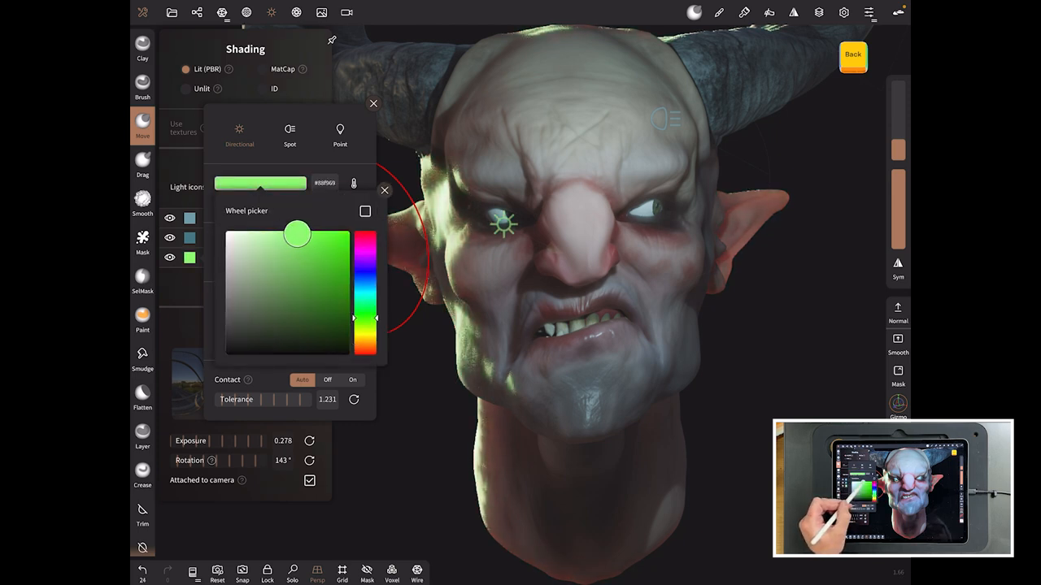
click(384, 190)
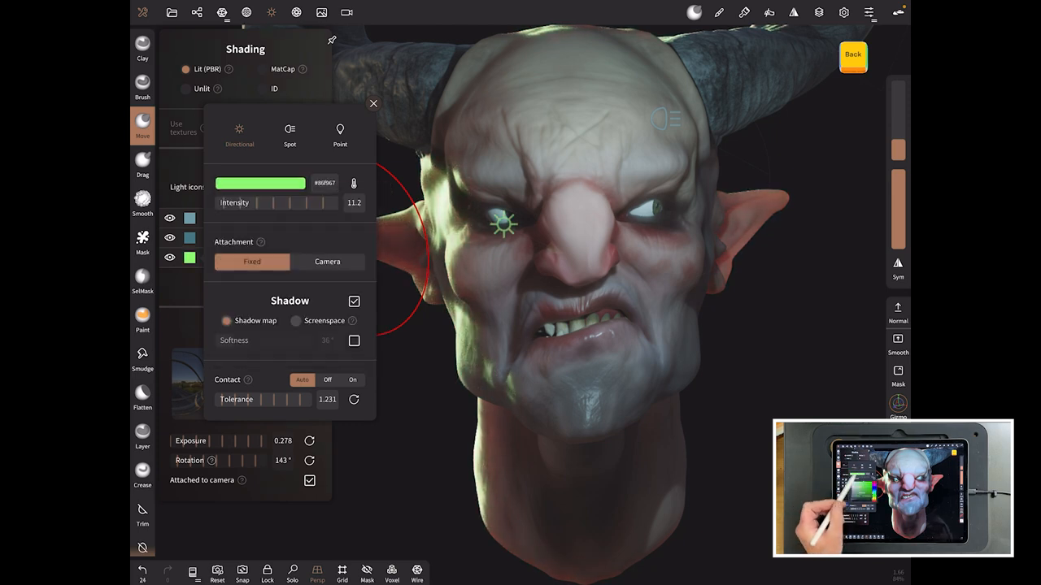
click(374, 104)
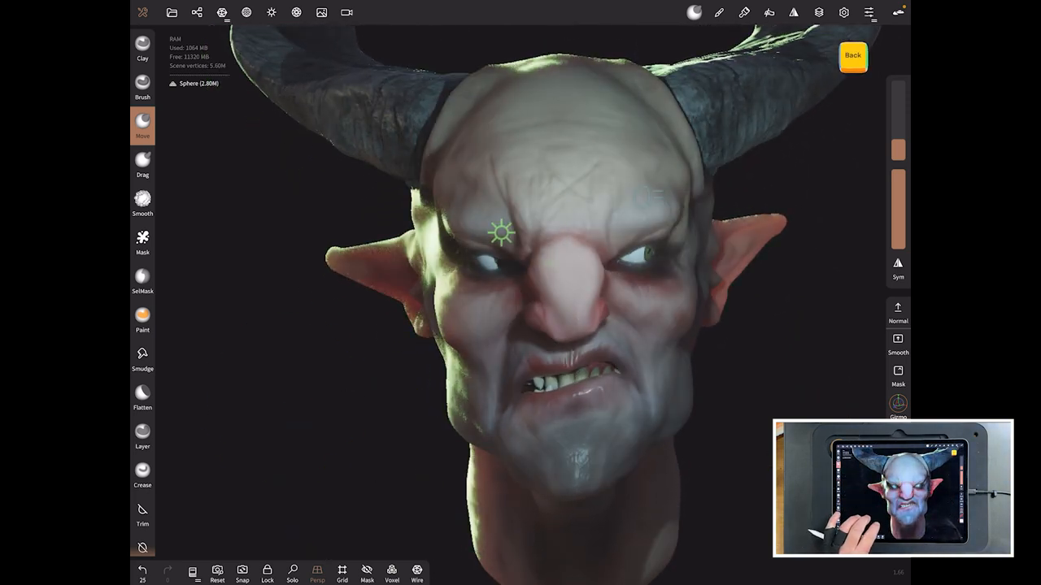
Reposition the green light from the cheek past the nose to the centre of the forehead
drag(501, 231, 724, 221)
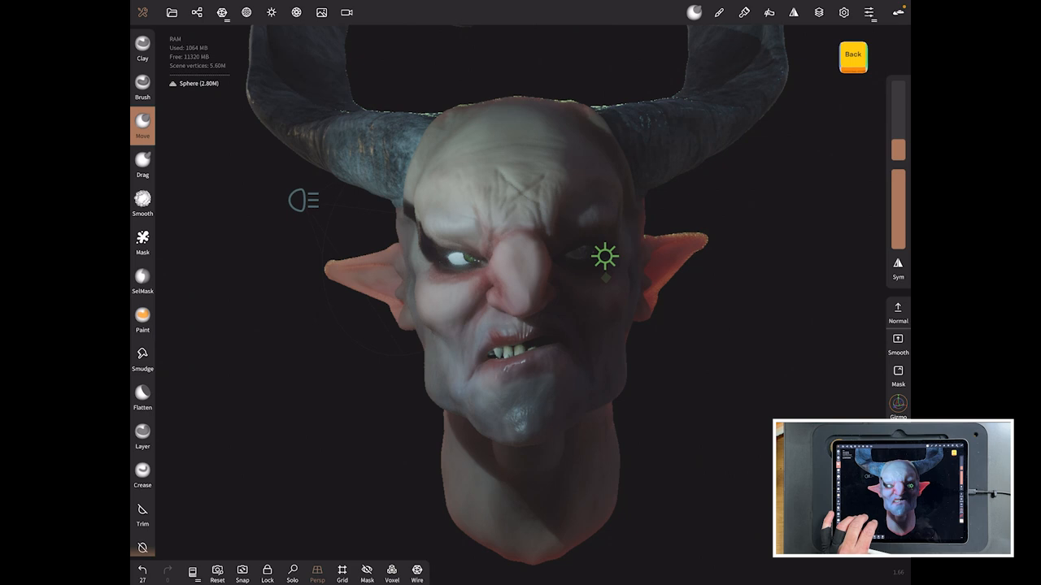
drag(605, 257, 719, 236)
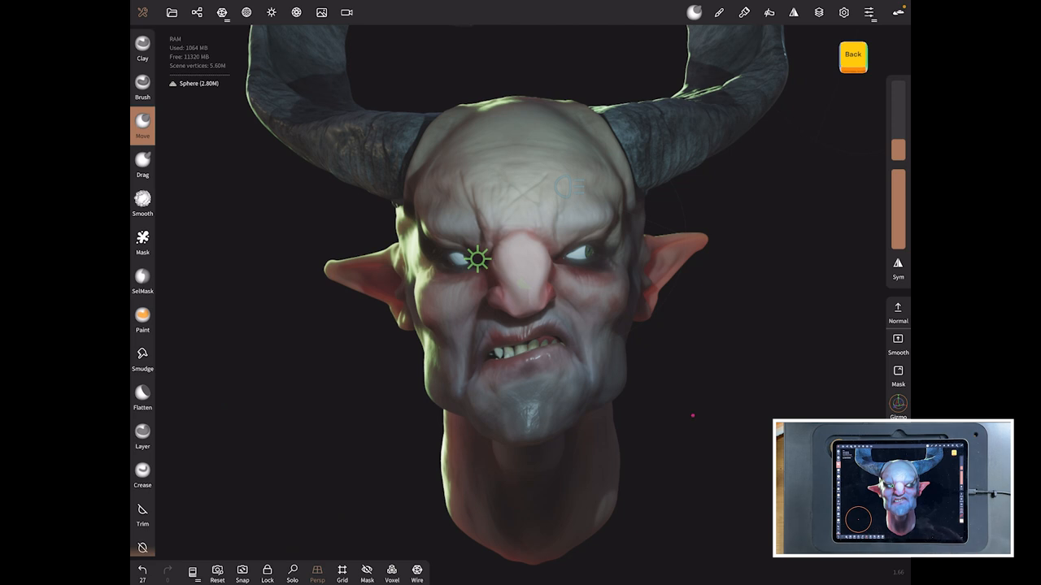
drag(479, 259, 615, 257)
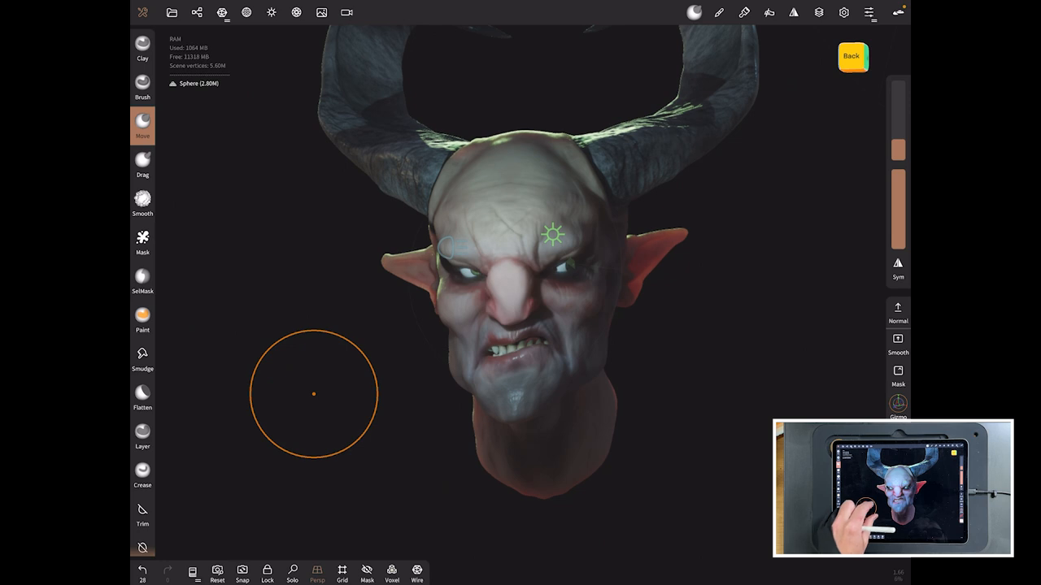
drag(553, 235, 504, 195)
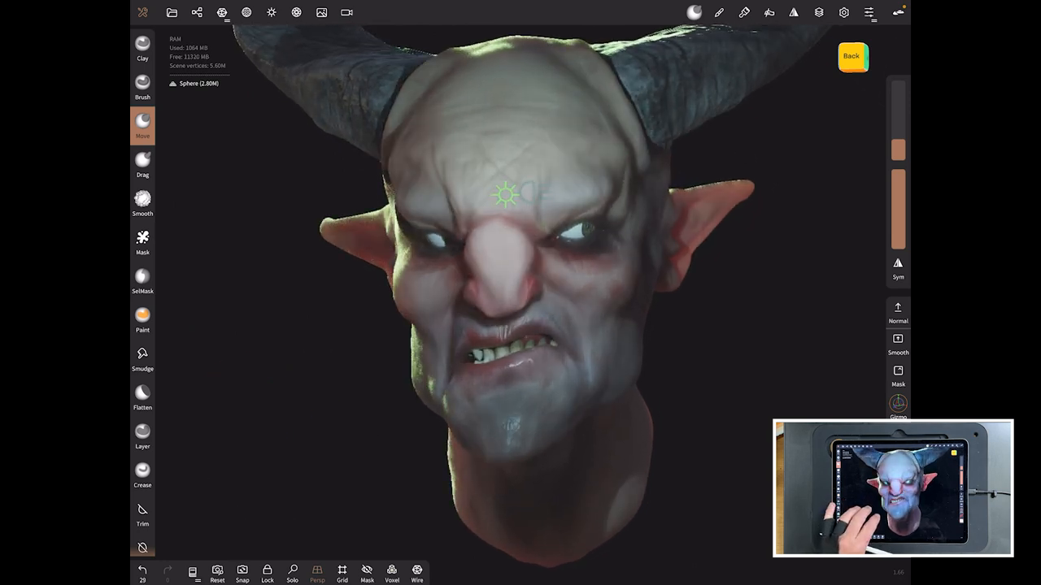